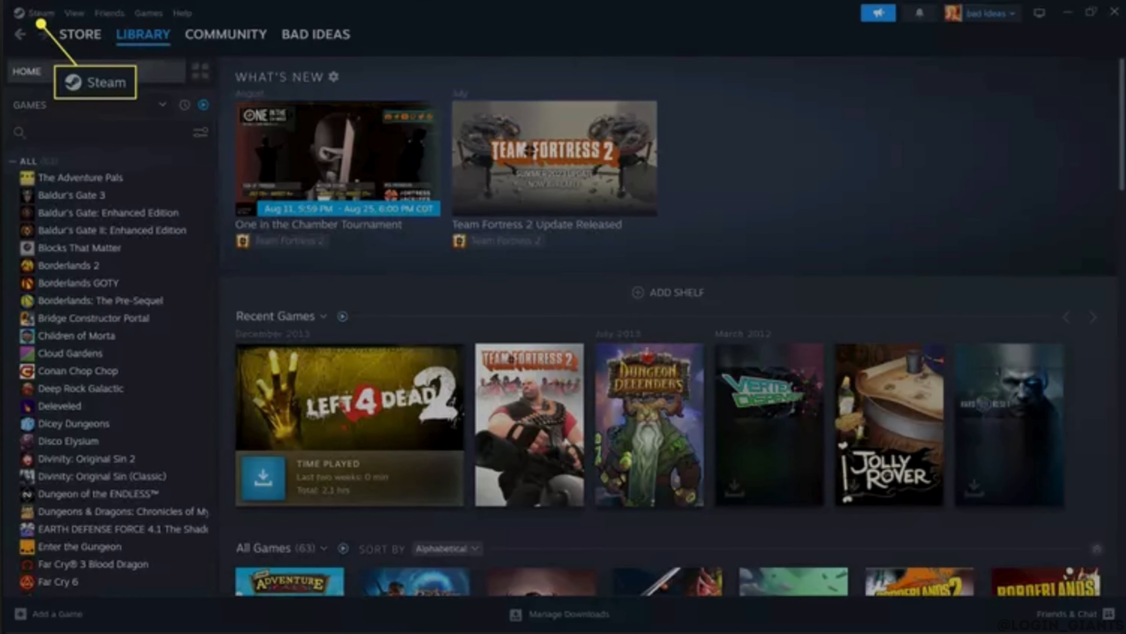
# Step: Bring up Steam's main menu from the top-left menu bar
pyautogui.click(37, 13)
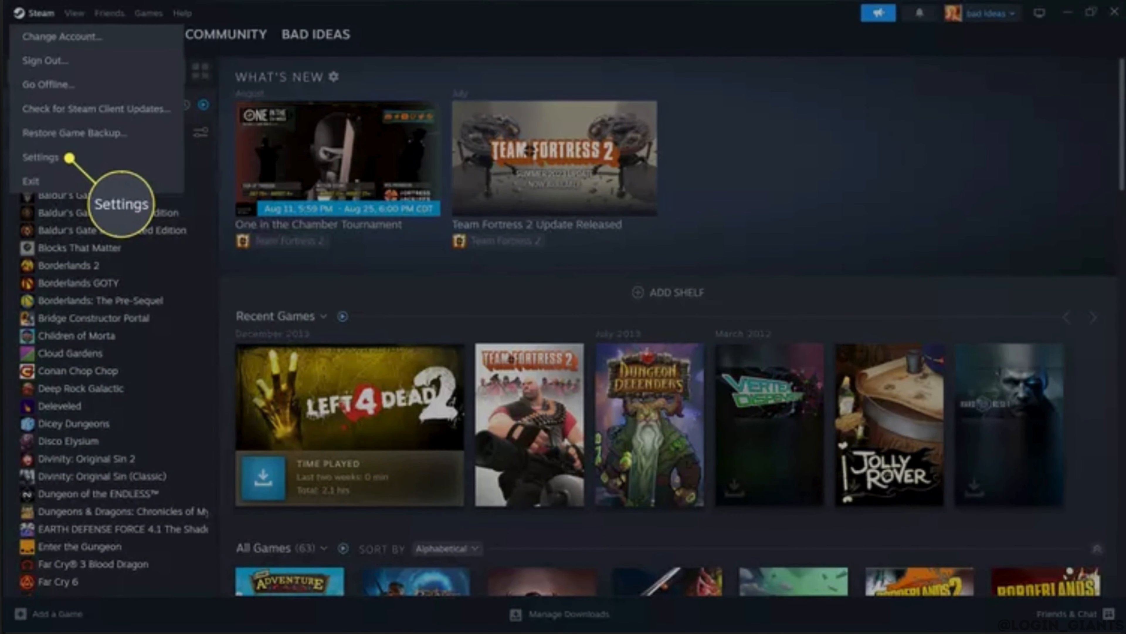
# Step: In Settings > Family, authorize library sharing on this device for an eligible account
pyautogui.click(40, 157)
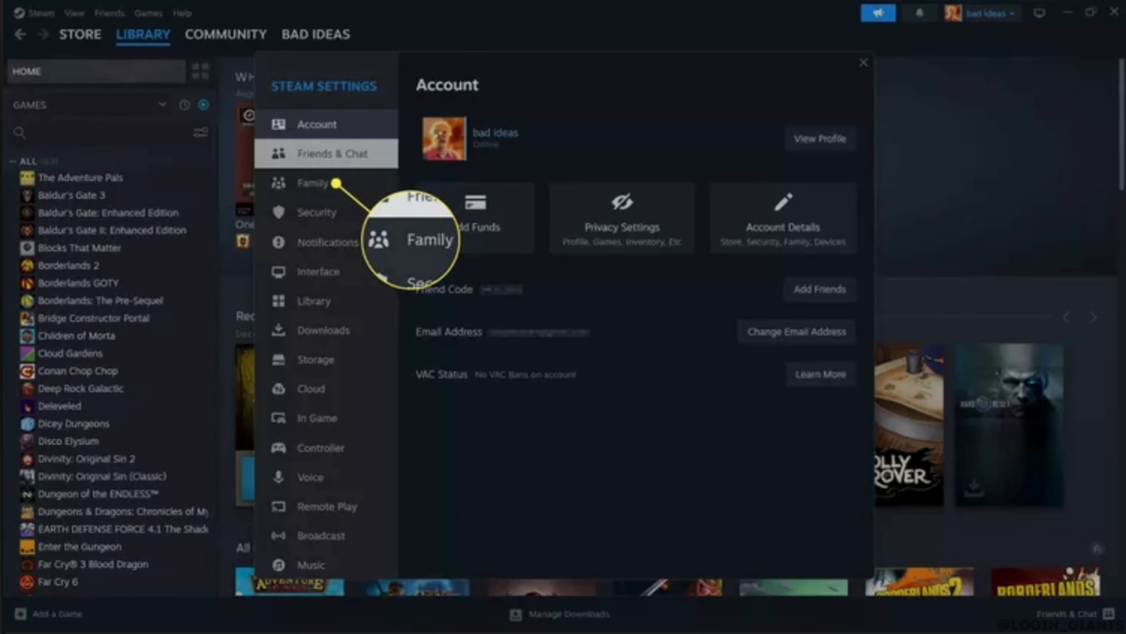
pyautogui.click(312, 183)
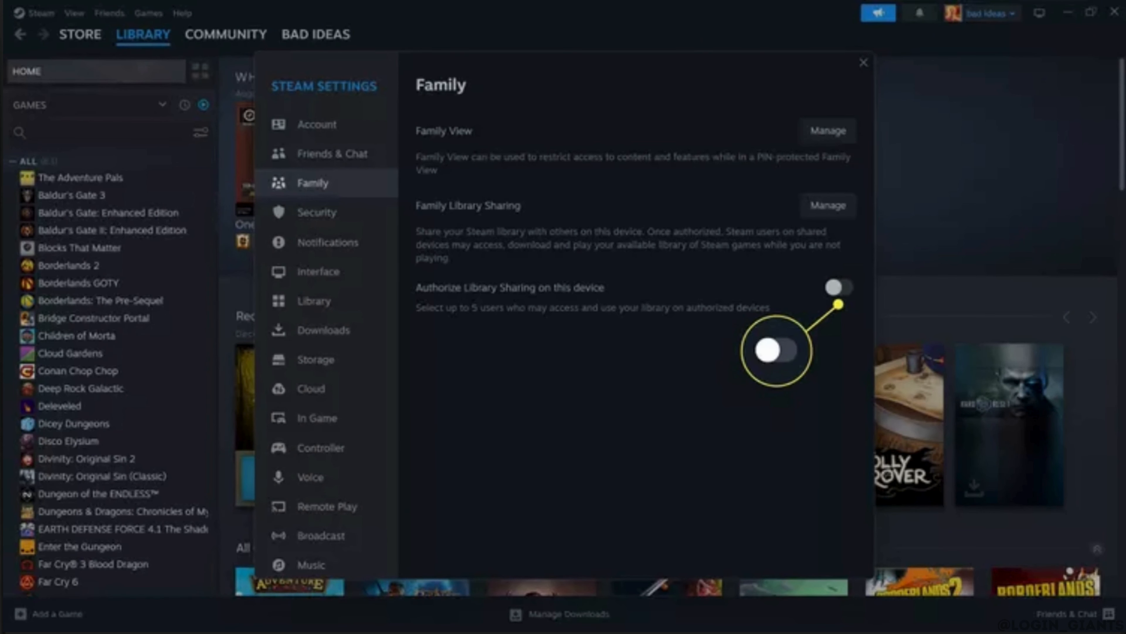
pyautogui.click(838, 288)
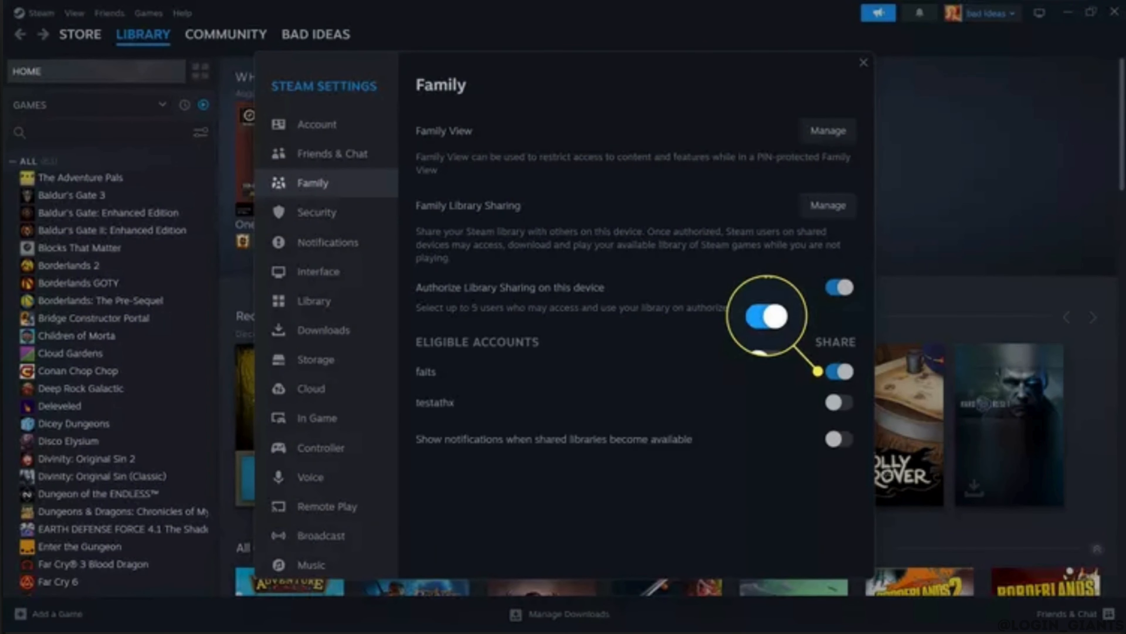